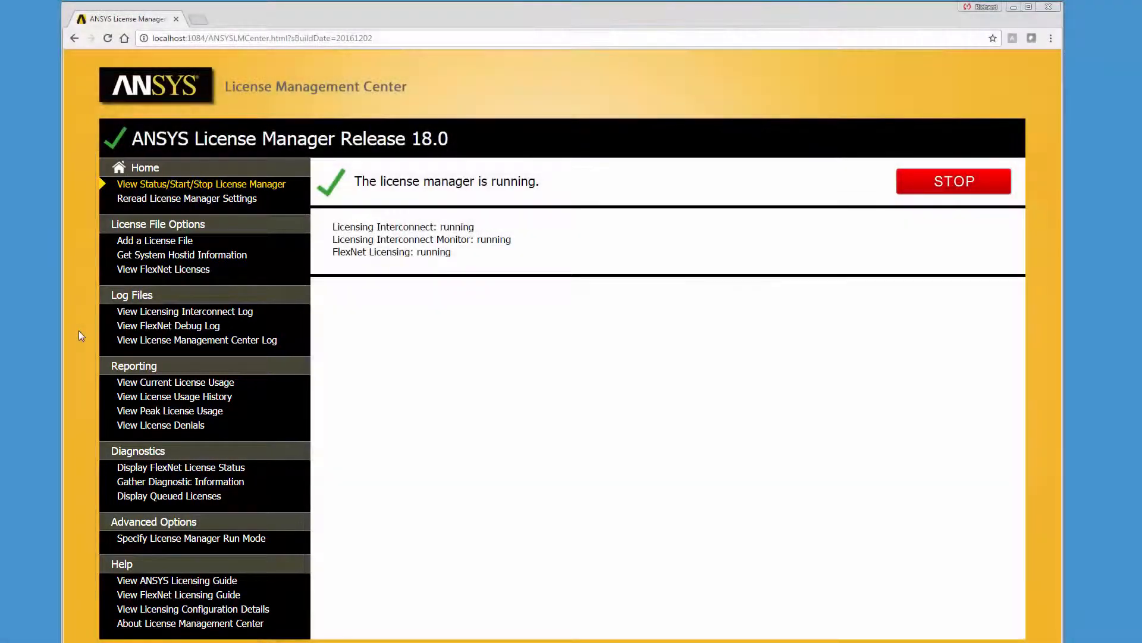
mouse_move(187, 198)
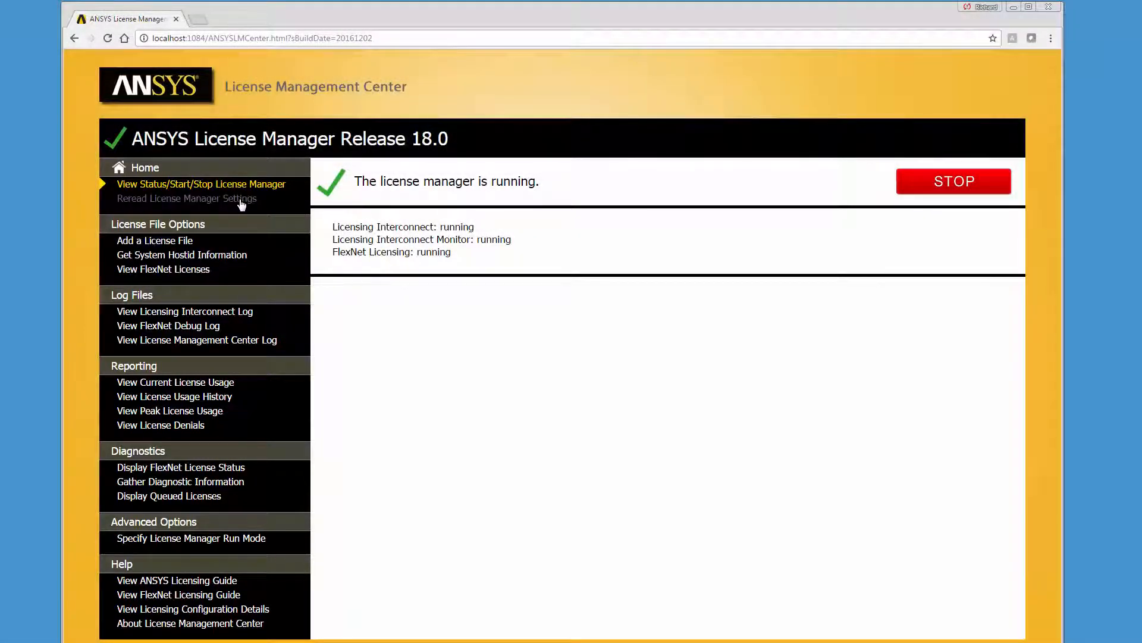
Step: Show the Reread License Manager Settings page from the left navigation
click(188, 199)
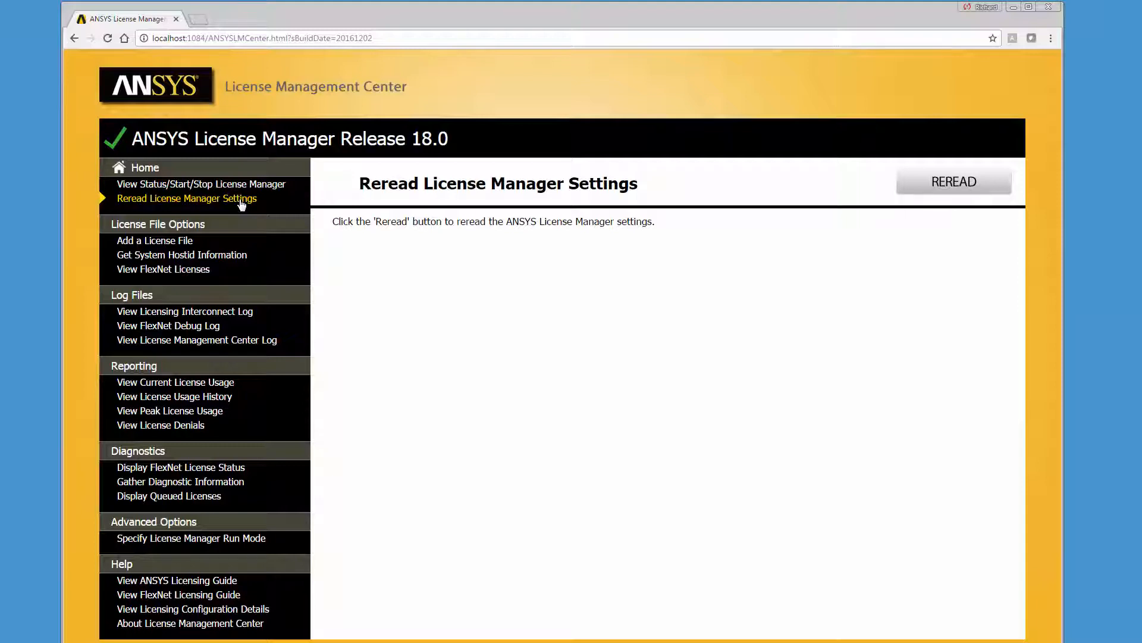
mouse_move(154, 240)
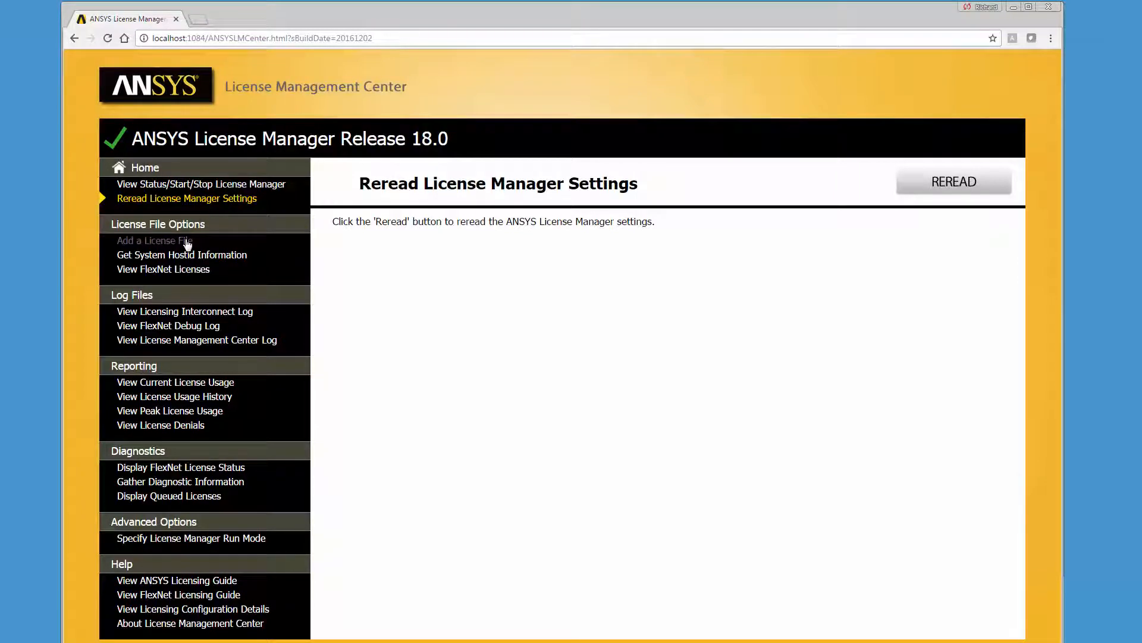
Step: Show the Add a License File page, with no file chosen yet
click(154, 241)
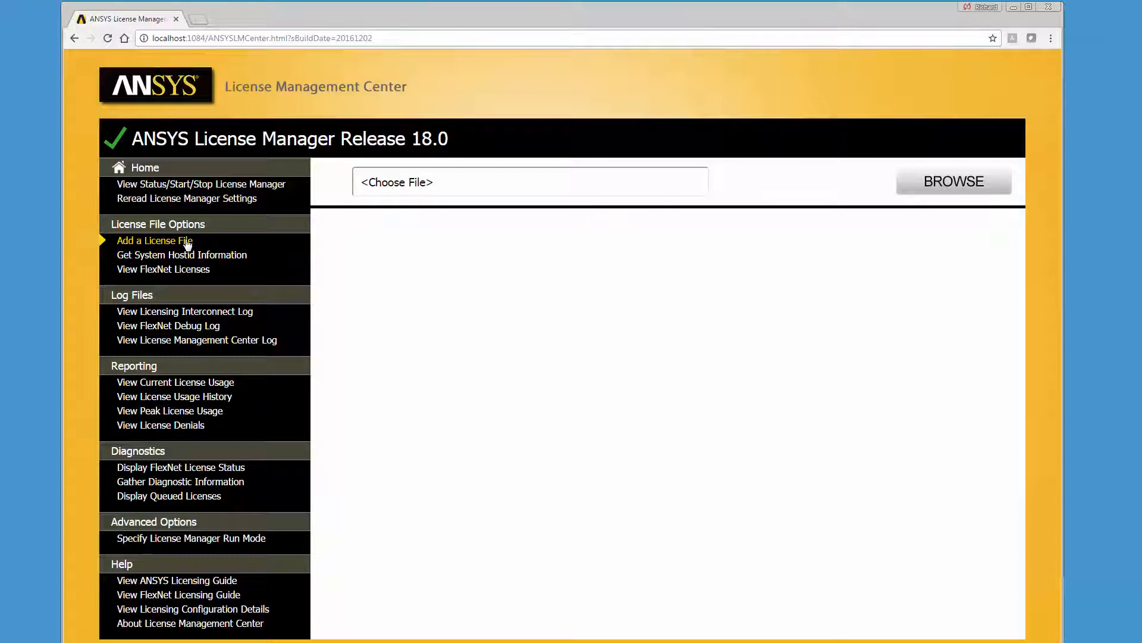
click(953, 181)
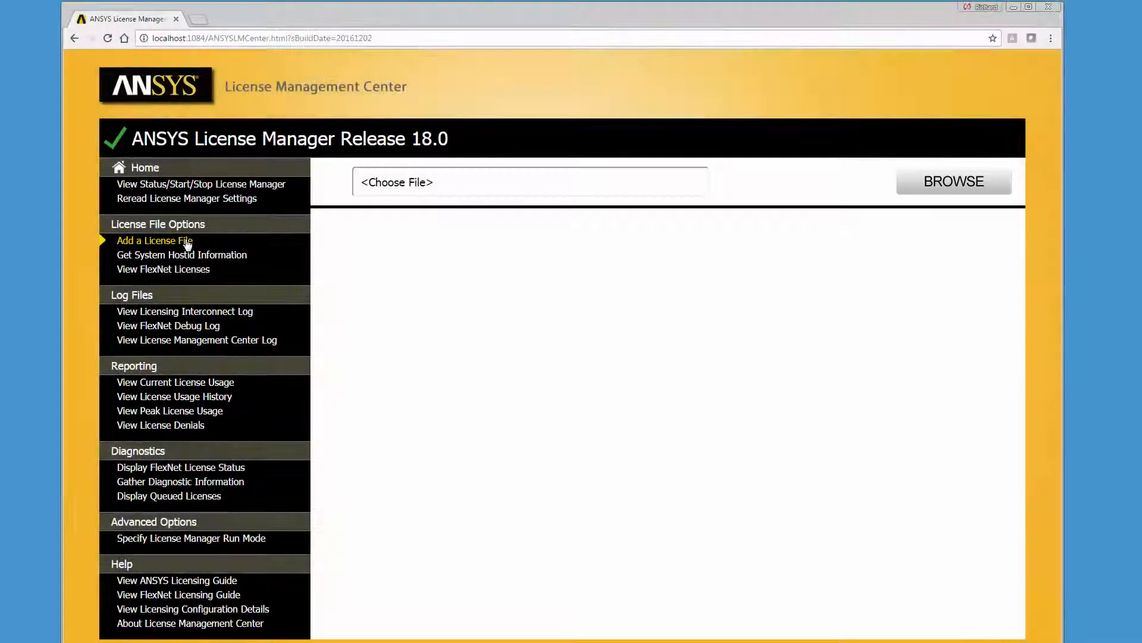
Step: Display the system hostid information: hostname, platform, disk serial and MAC address
click(181, 254)
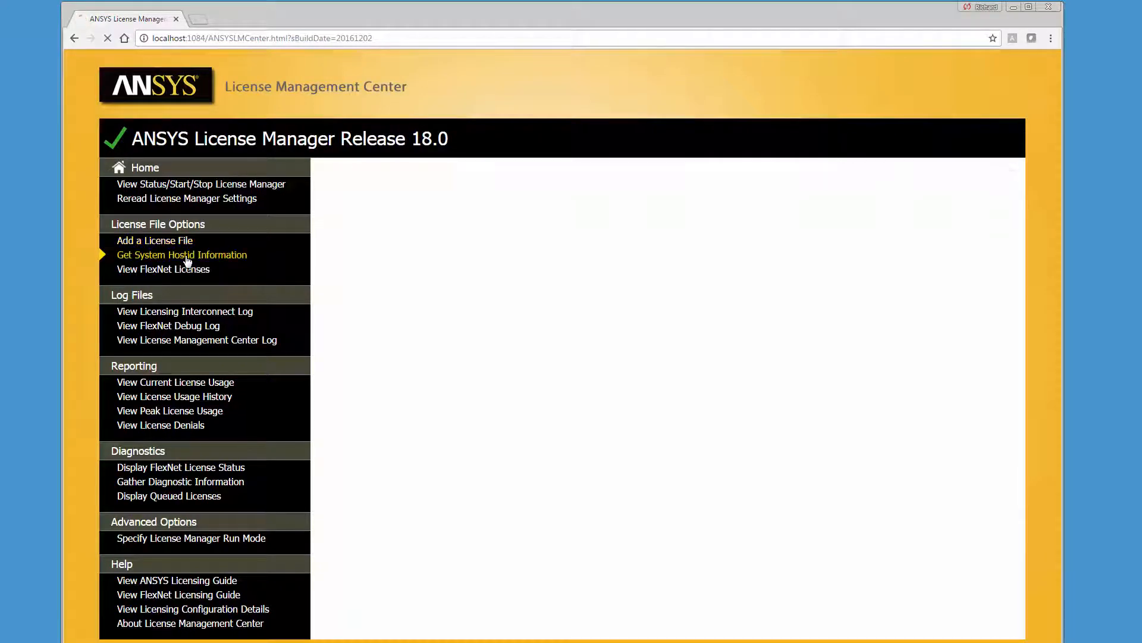
click(181, 254)
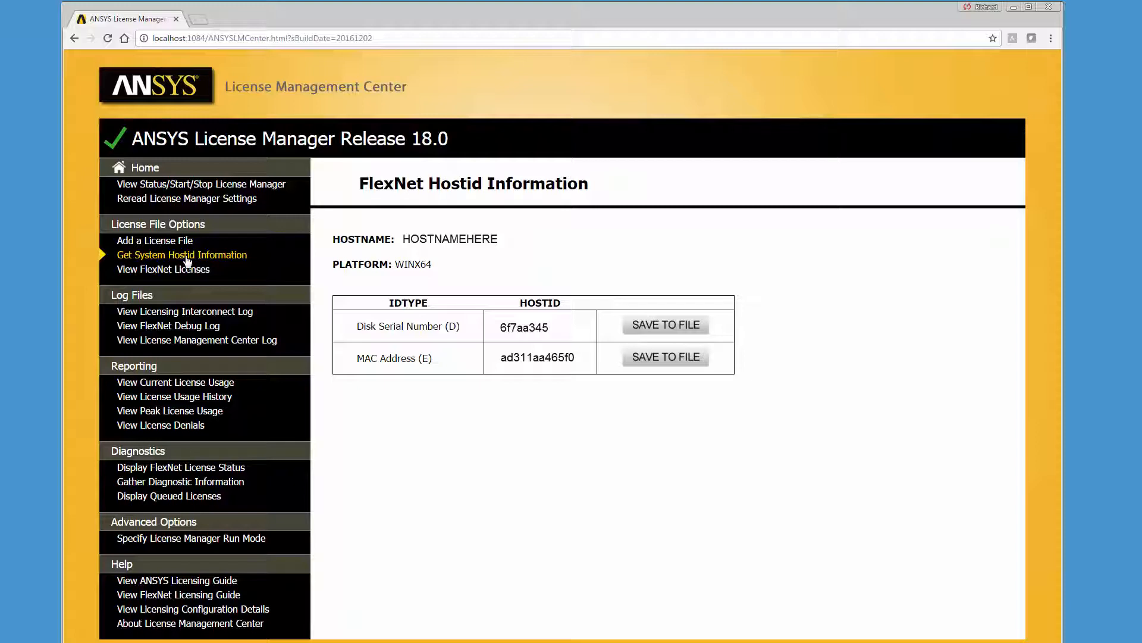
mouse_move(188, 274)
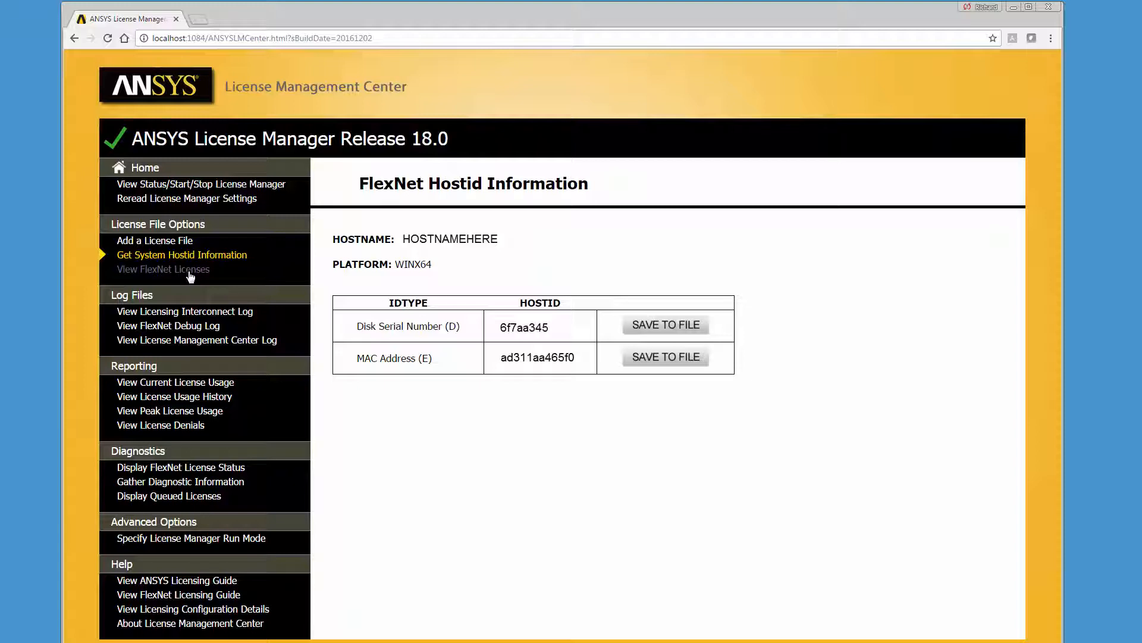
Step: View the FlexNet licenses in ansyslmd.lic, the Licensing Interconnect log, then the FlexNet debug log
click(163, 268)
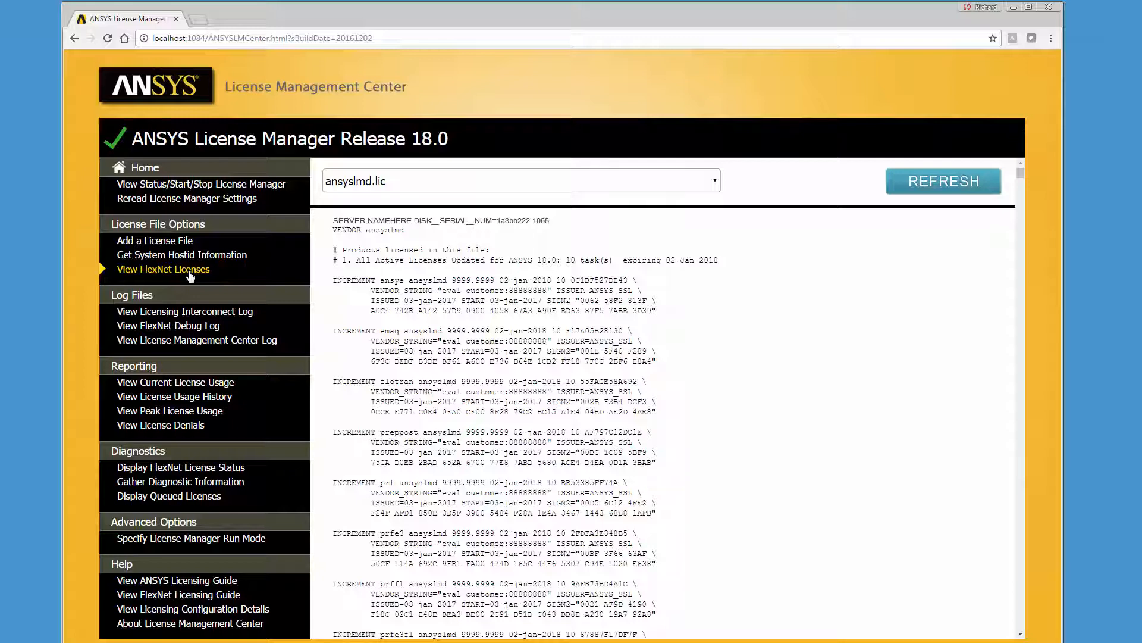
mouse_move(184, 315)
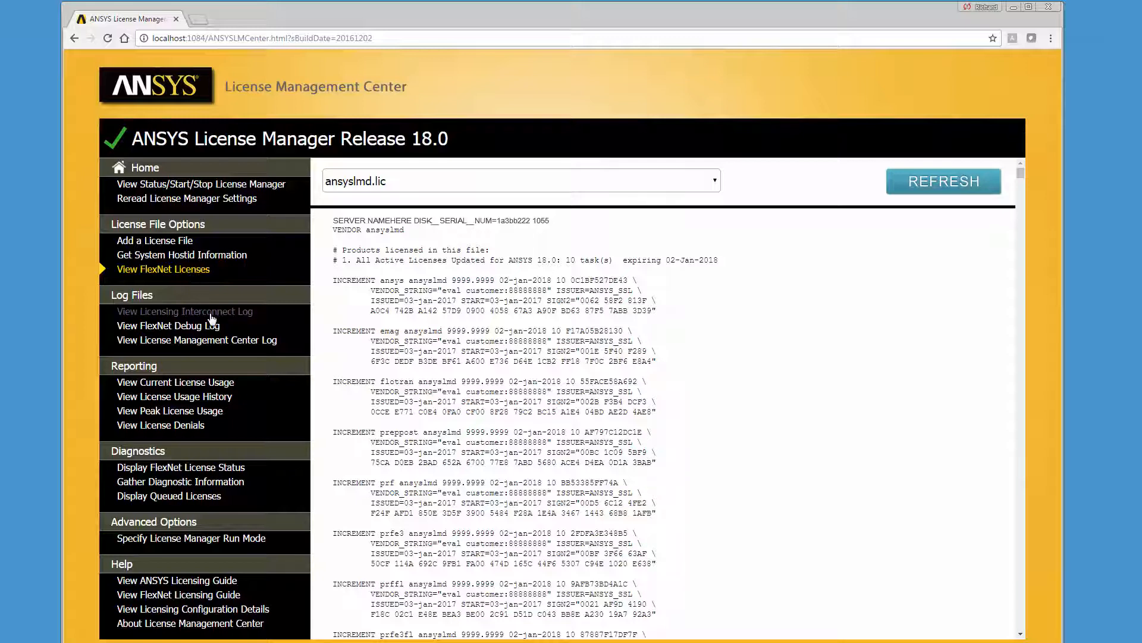
click(185, 310)
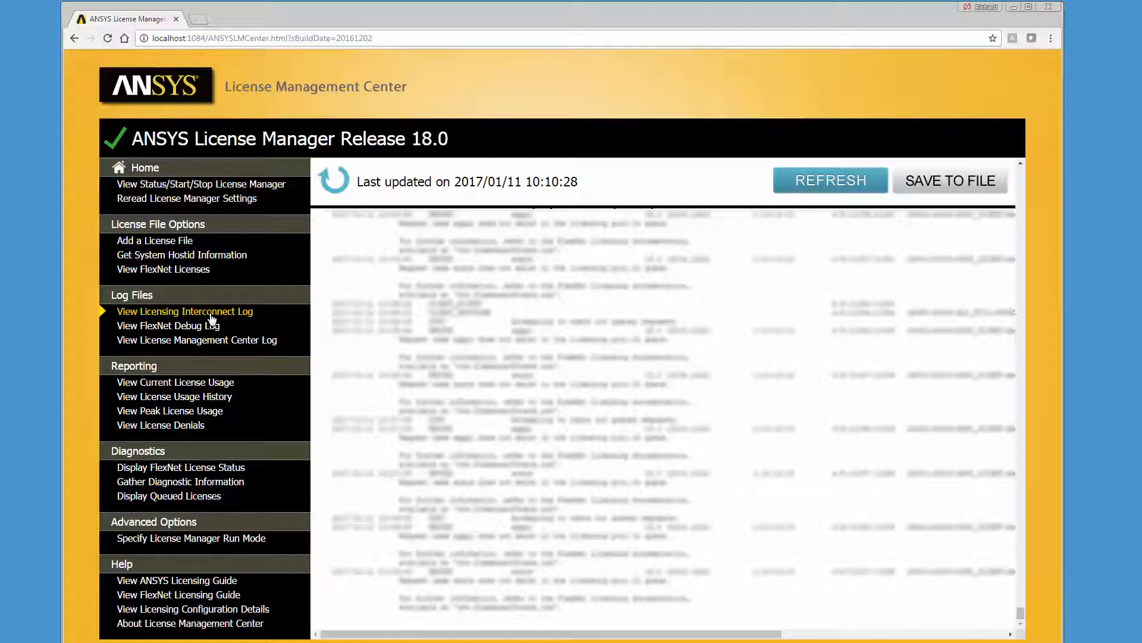
click(168, 325)
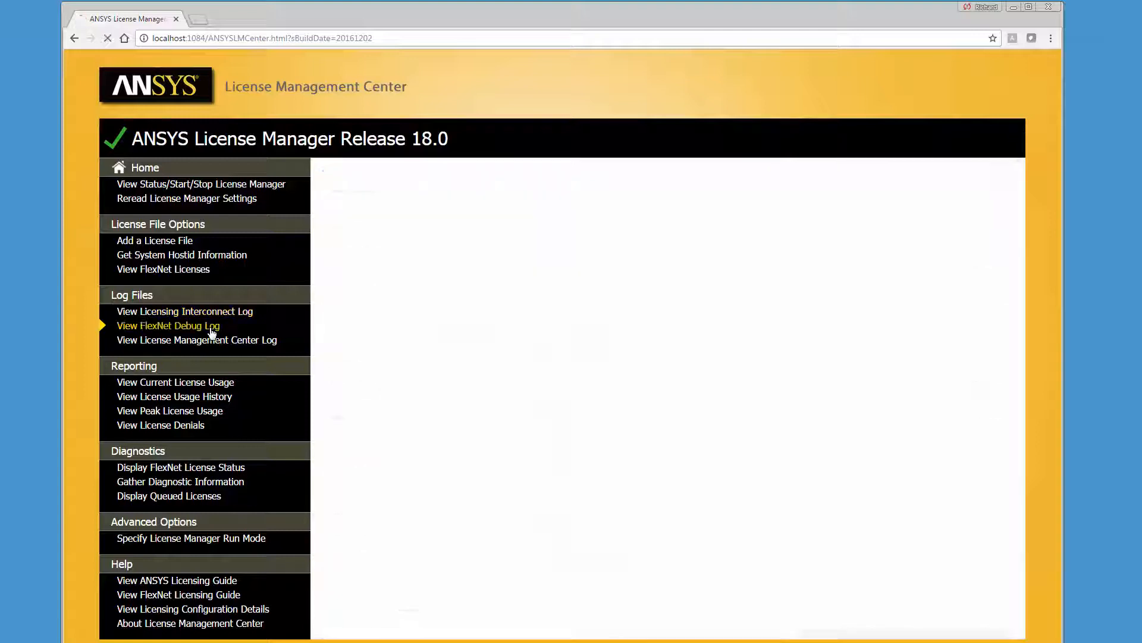
Step: Review the FlexNet debug log, then display the License Management Center log
click(168, 326)
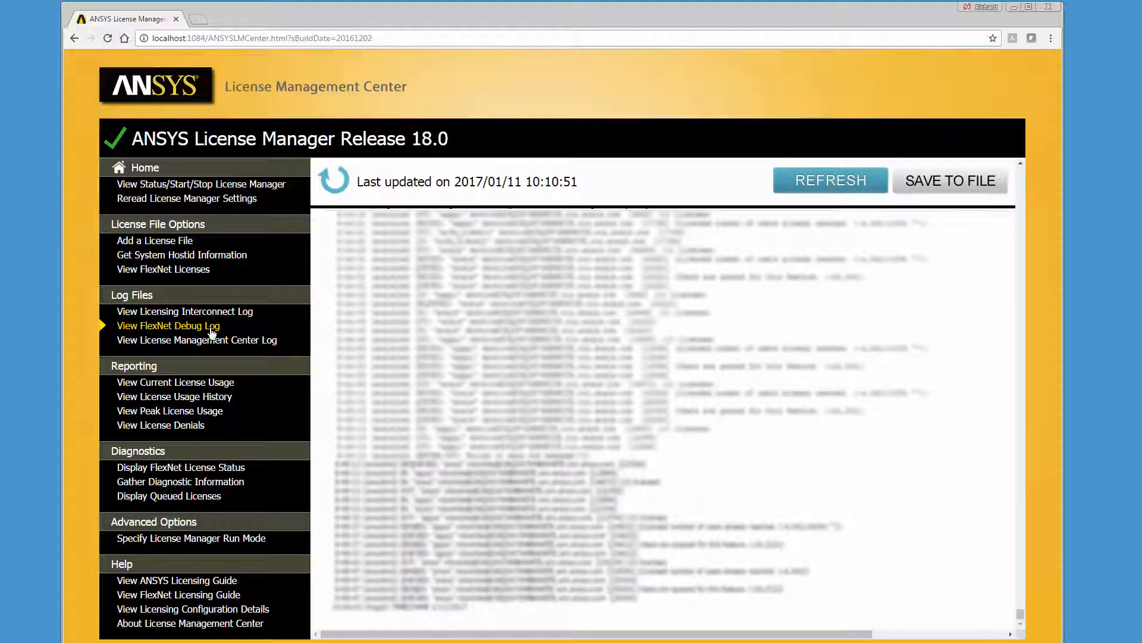
mouse_move(212, 338)
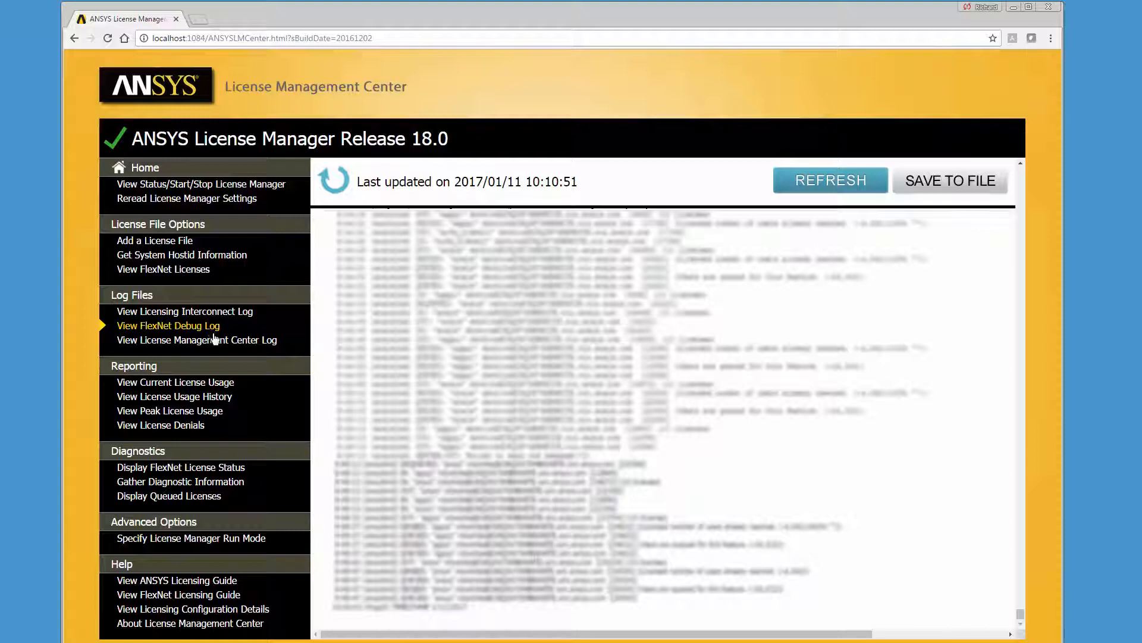
click(196, 339)
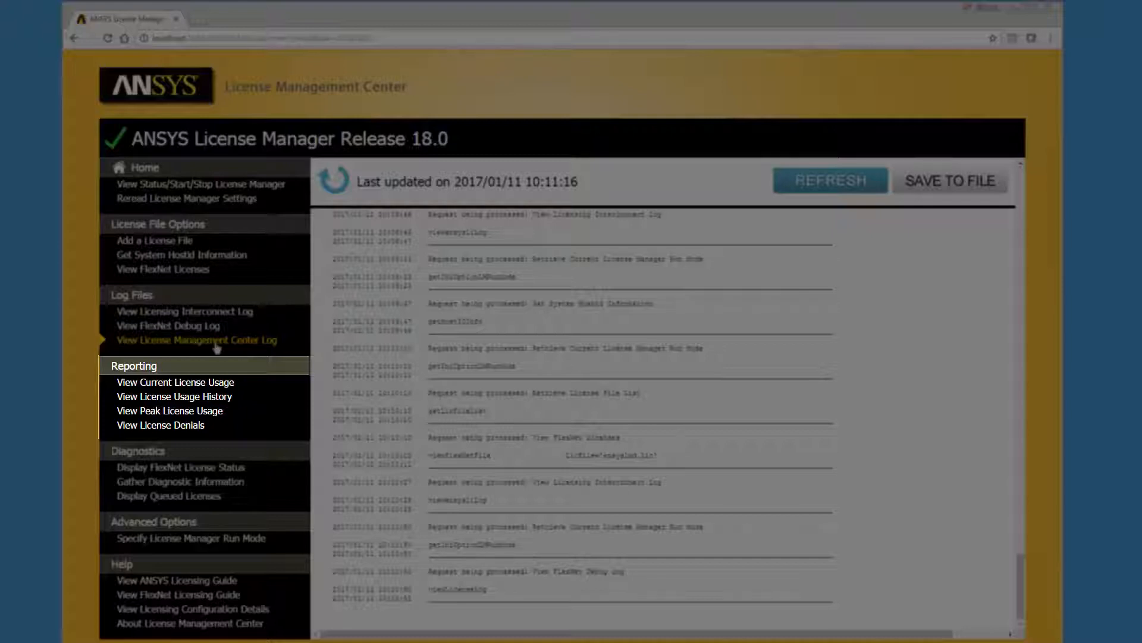
Step: Display the Local FlexNet License Status report from lmutil under Diagnostics
click(196, 340)
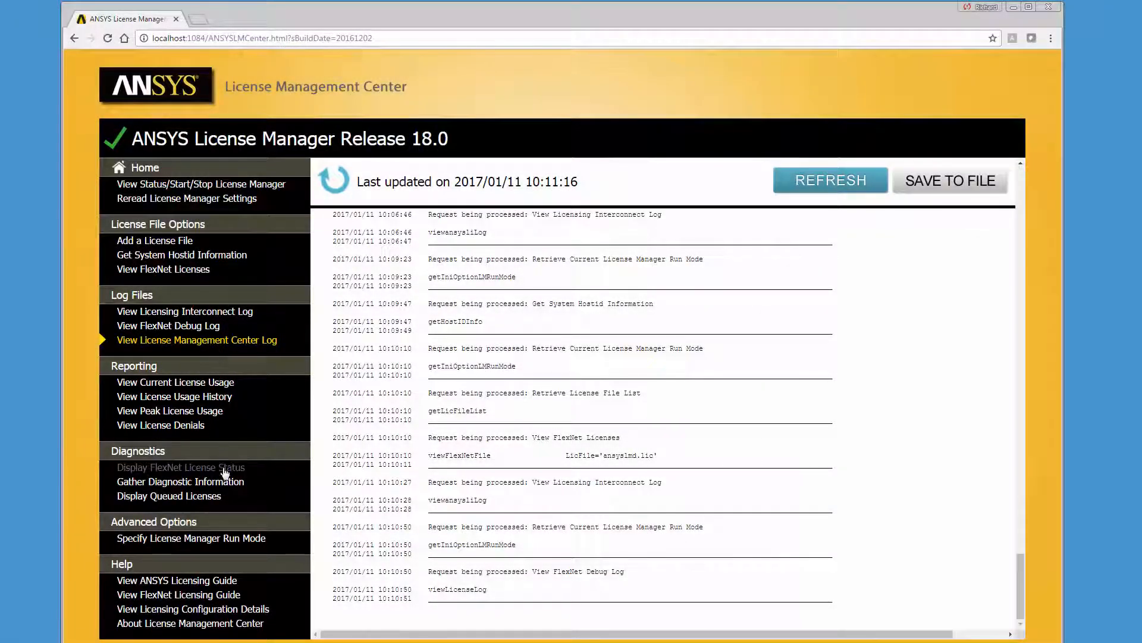
click(181, 466)
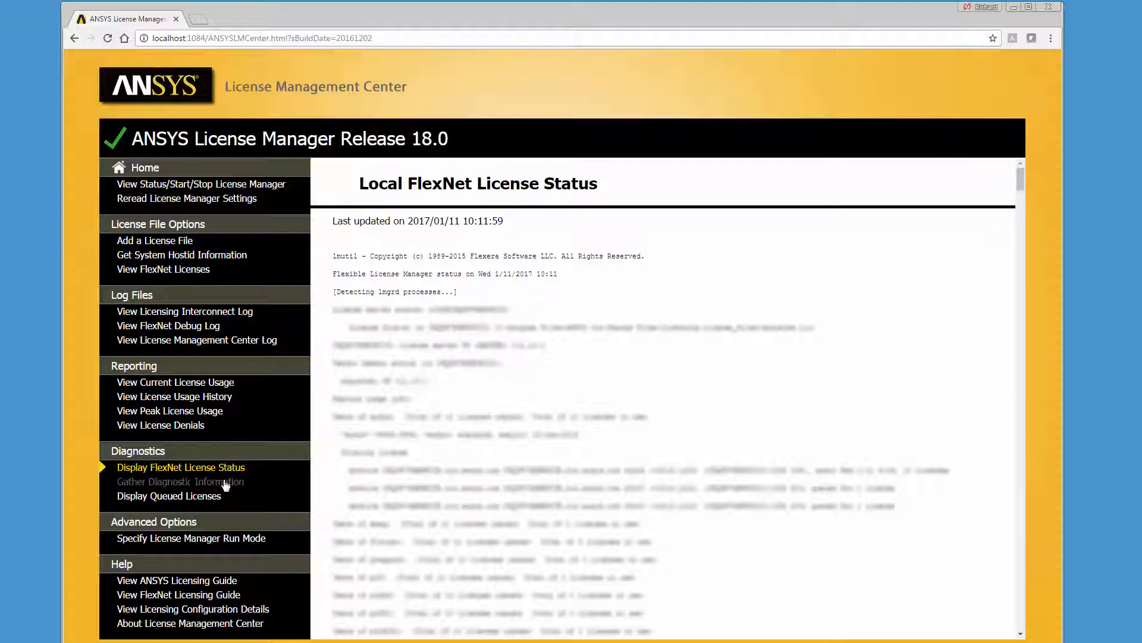
Step: Show the Gather Diagnostic Information page prompting to save diagnostics to a file
click(180, 480)
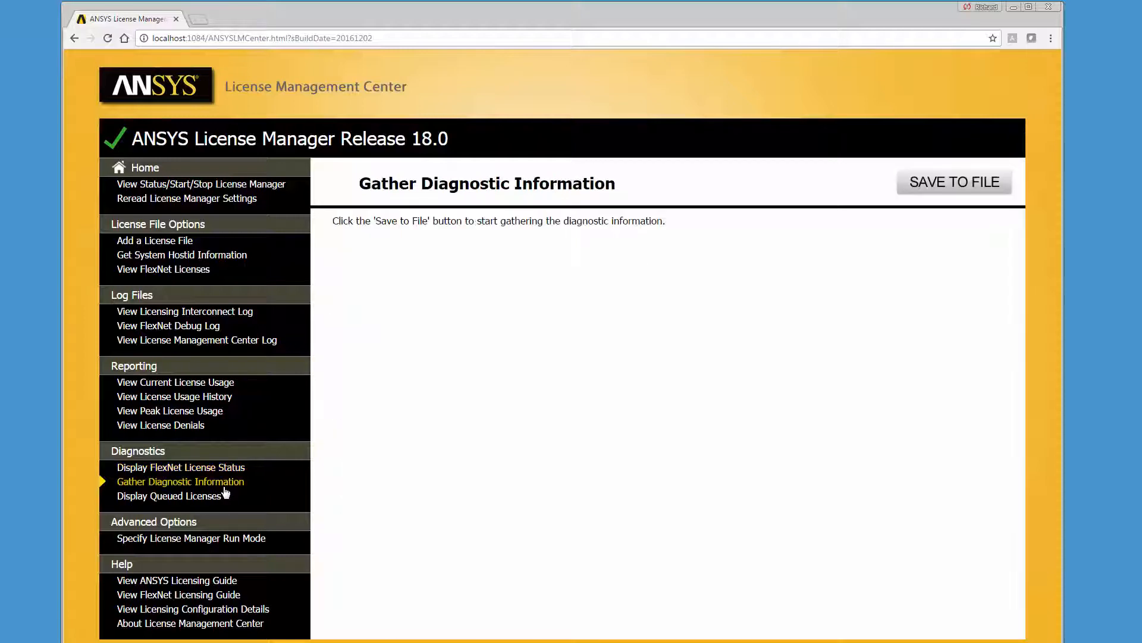
click(953, 181)
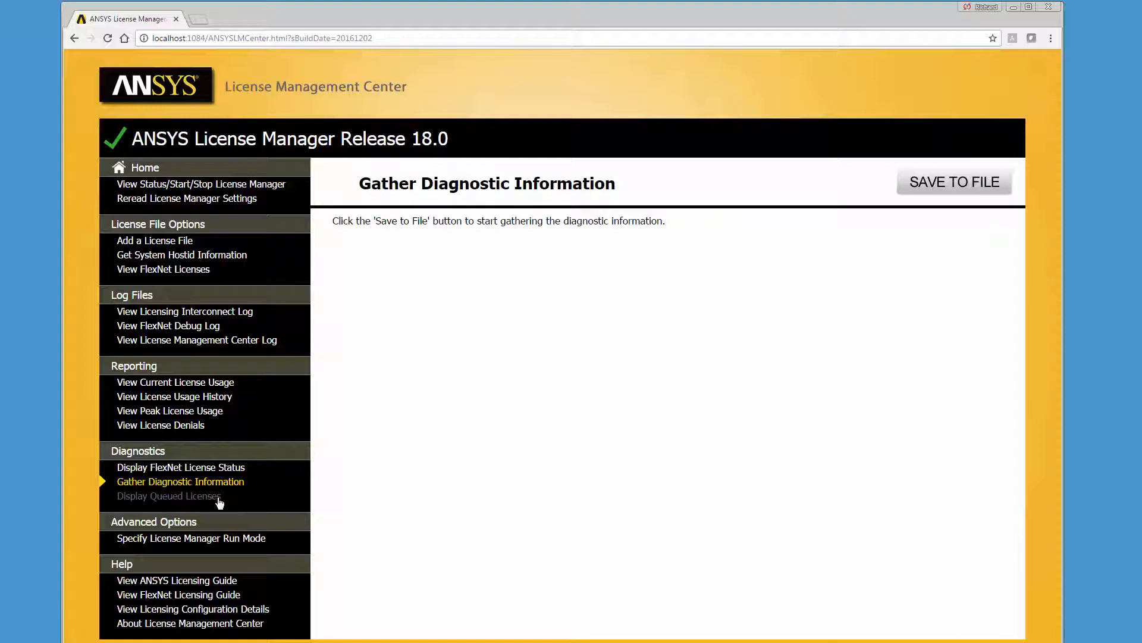
Step: Check the queued license status, then show the License Manager Run Mode Specification page
click(168, 495)
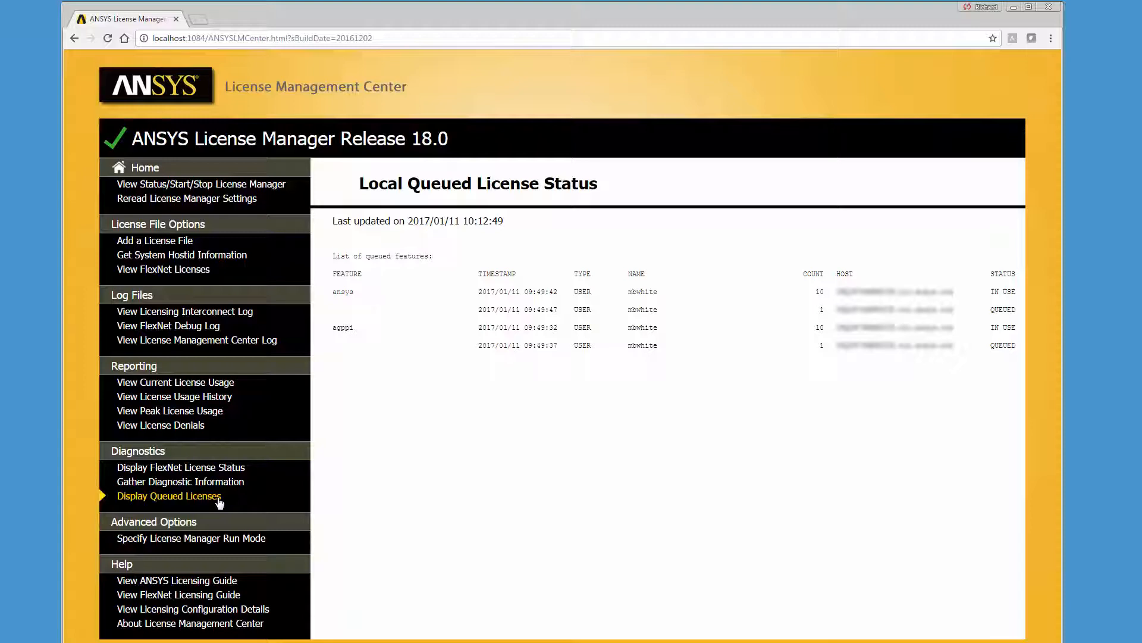
click(190, 538)
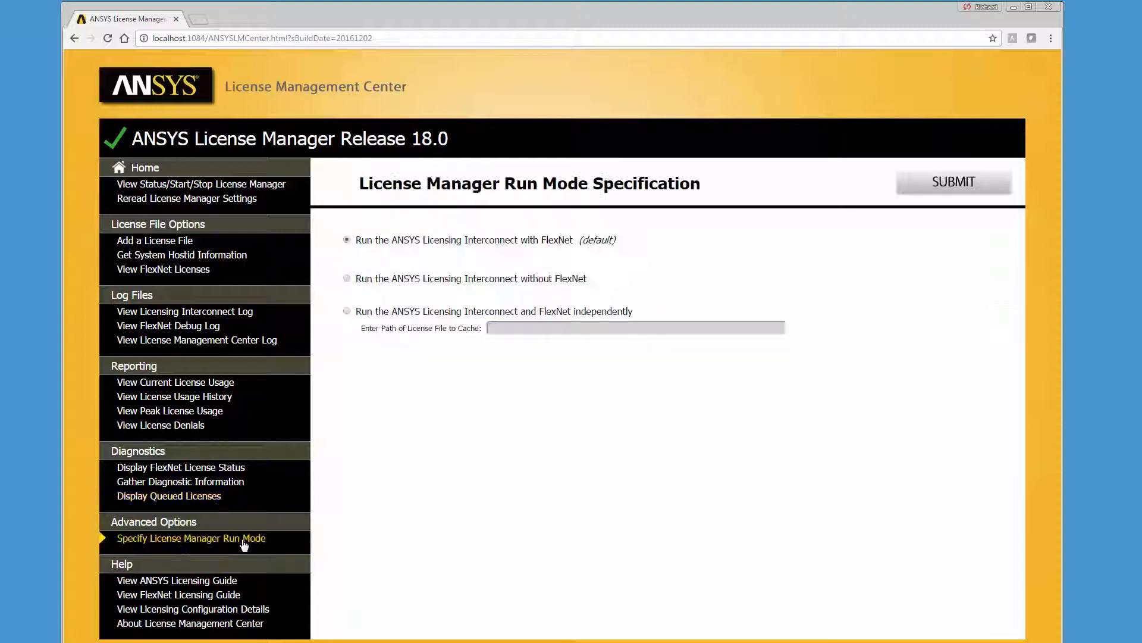